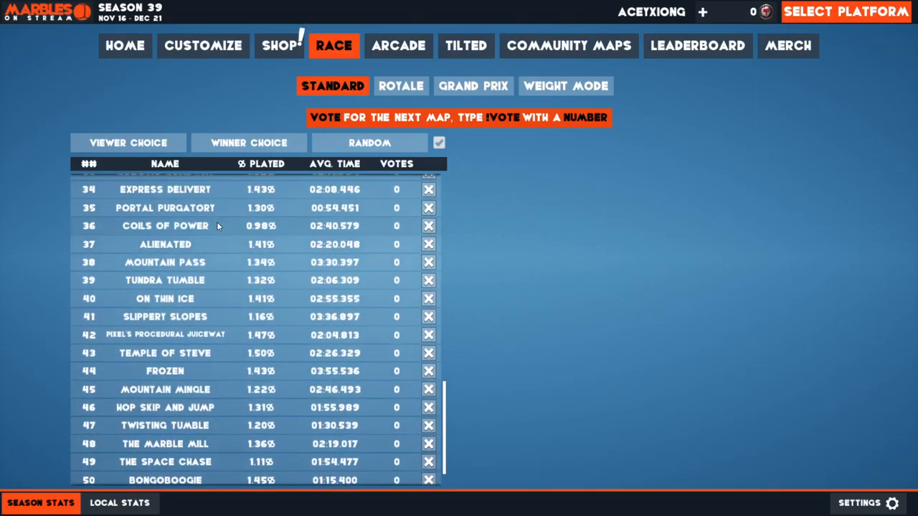
- Choose Marble Centauri from the Standard map list with Simulation mode selected
scroll("down", 3)
type("35")
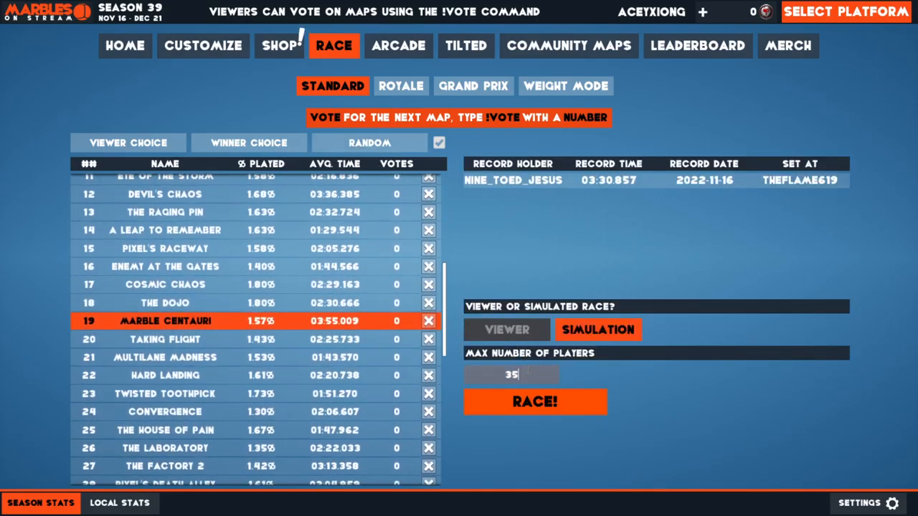
scroll("down", 3)
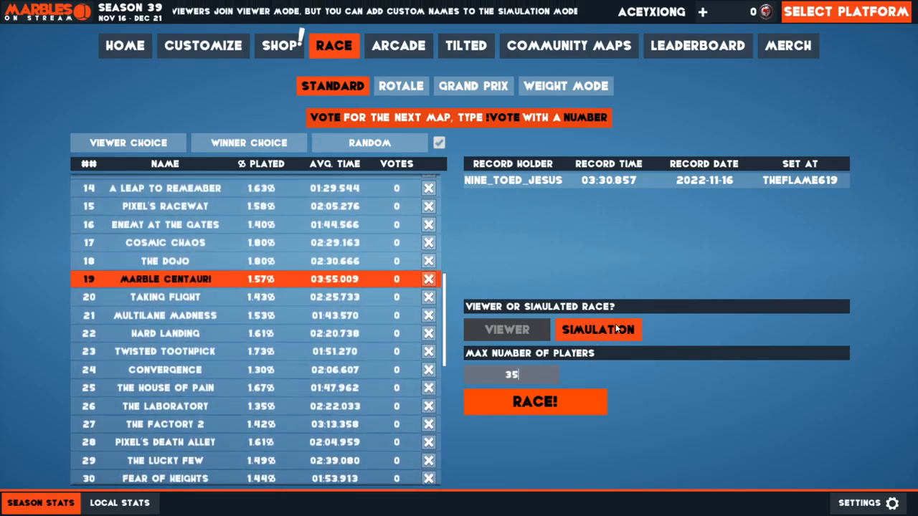
- Load the simulated Marble Centauri race lobby with six marbles at the start
left_click(535, 402)
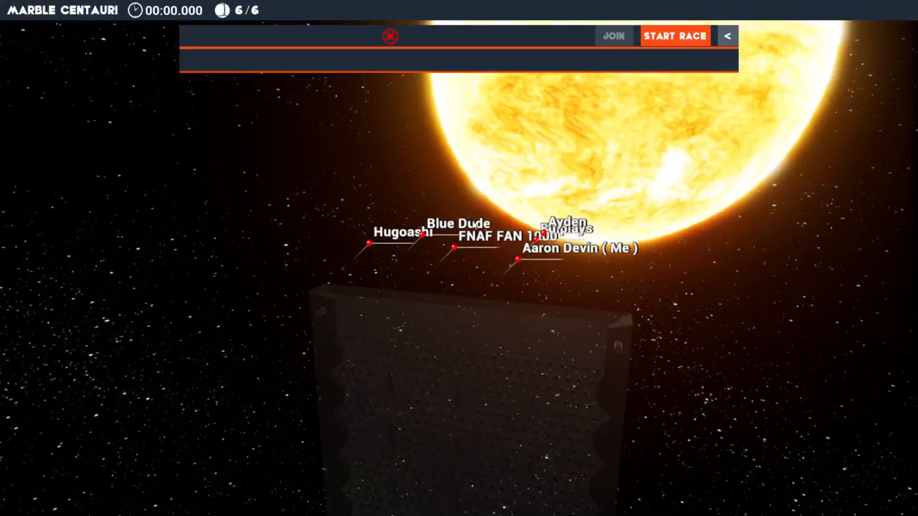
- Start the race and let it run until FNAF FAN 1000 is declared the winner
left_click(674, 36)
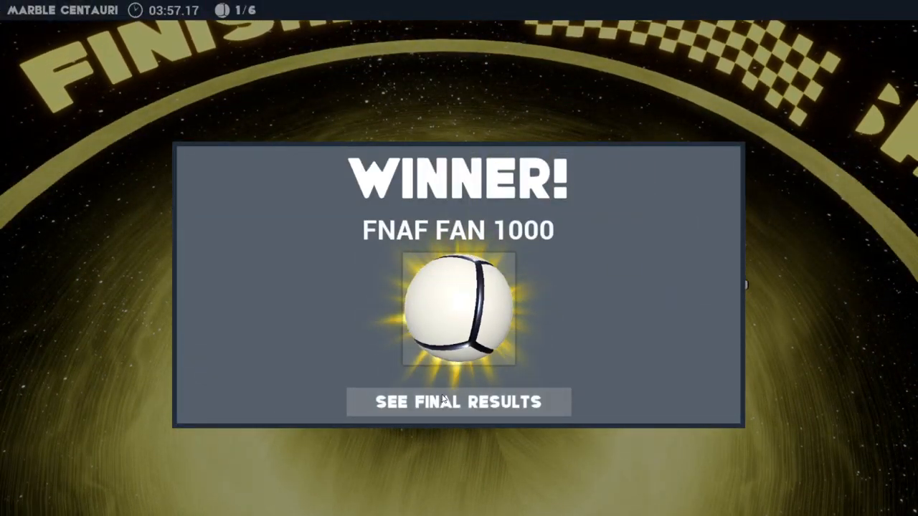
- Show the final results table: FNAF FAN 1000 first, the other five DNF
left_click(459, 402)
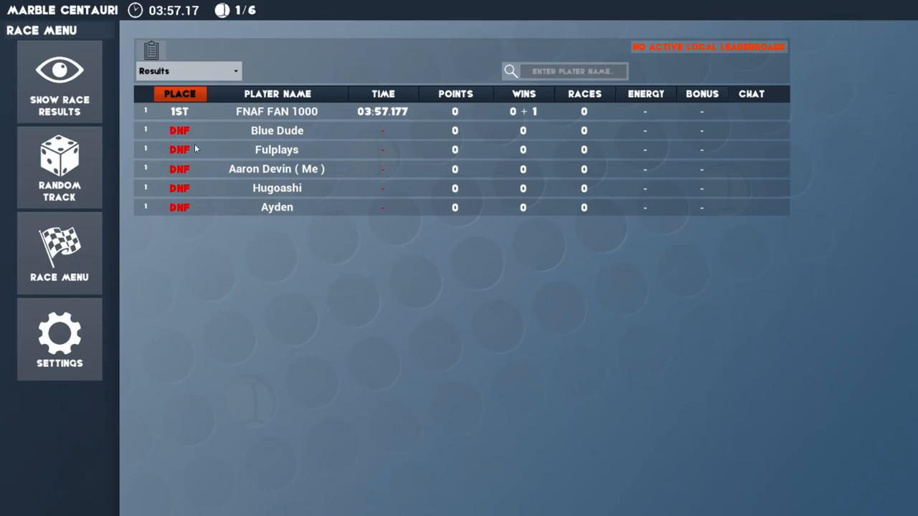
mouse_move(169, 136)
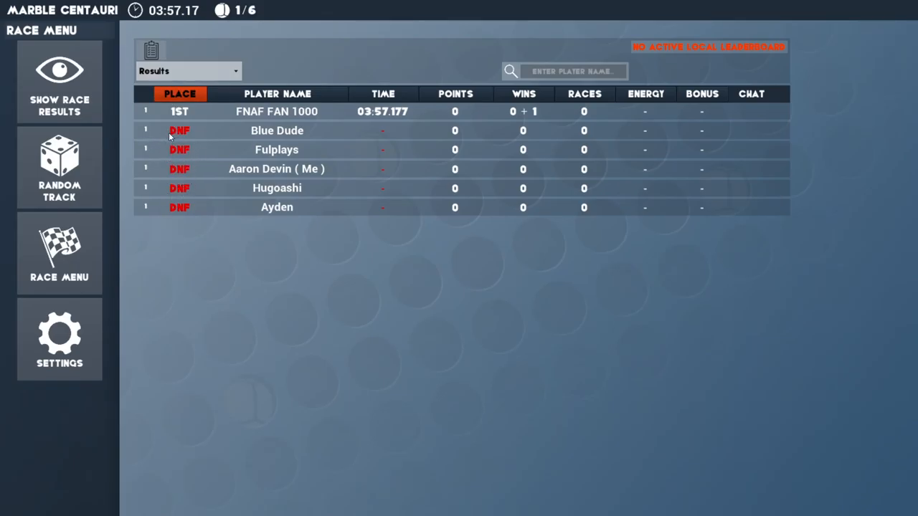
mouse_move(271, 109)
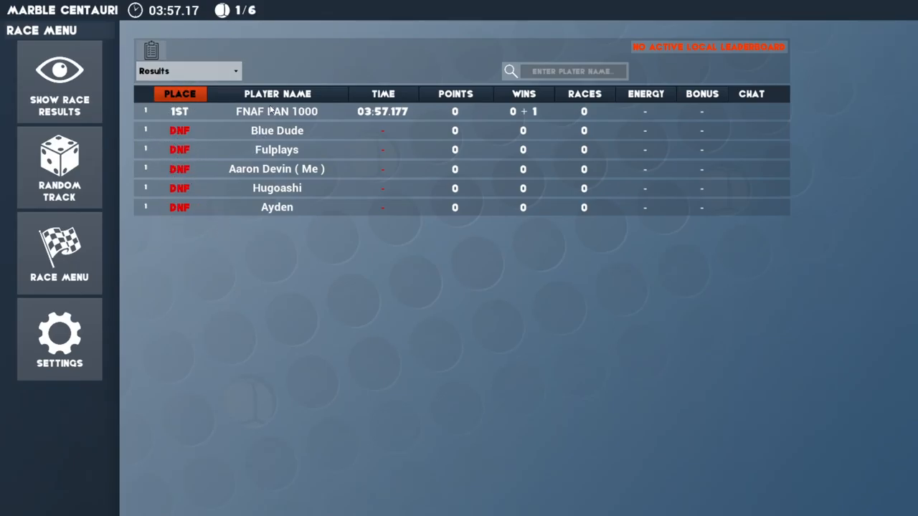
mouse_move(234, 135)
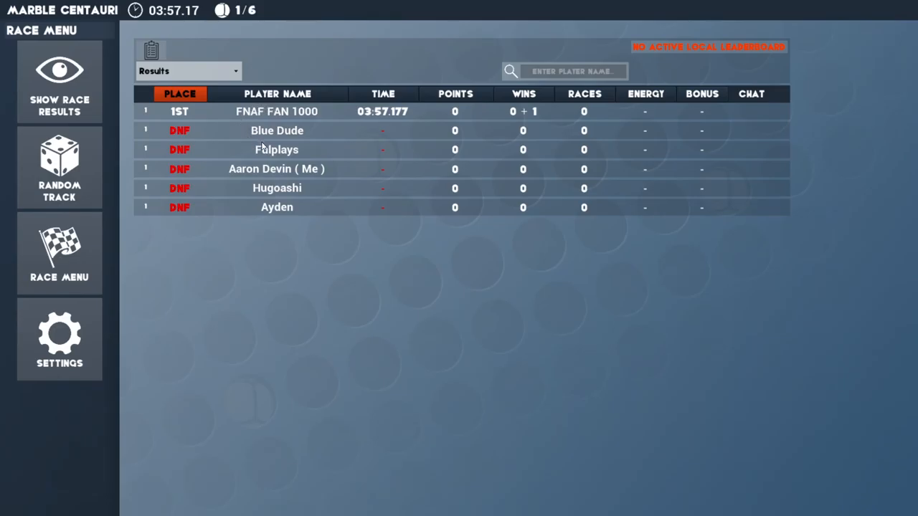
mouse_move(294, 498)
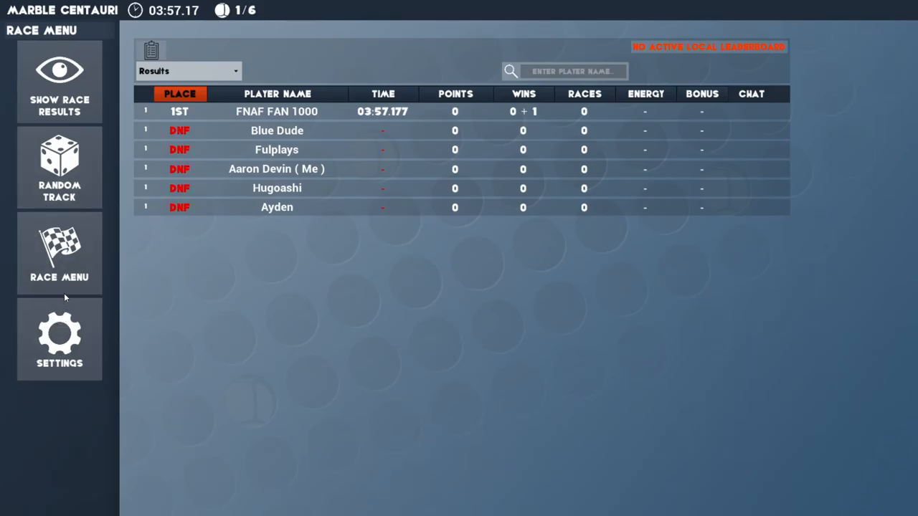
mouse_move(60, 251)
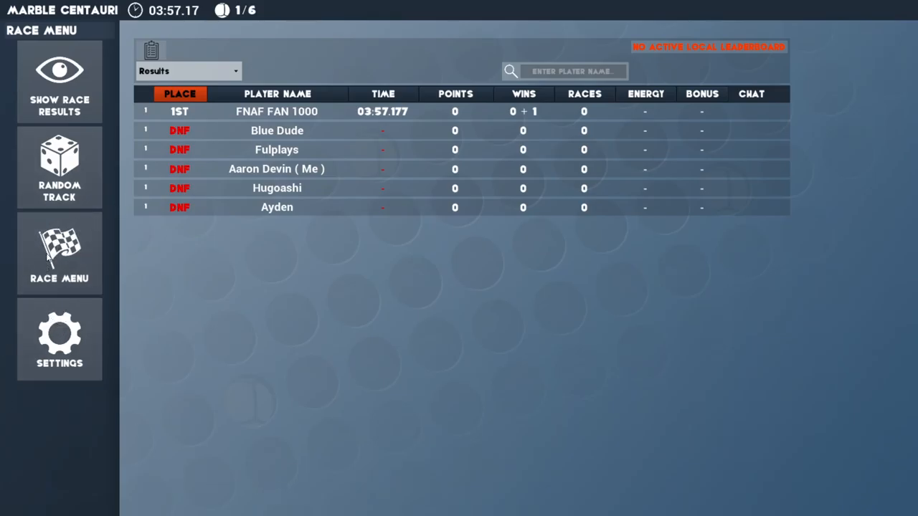